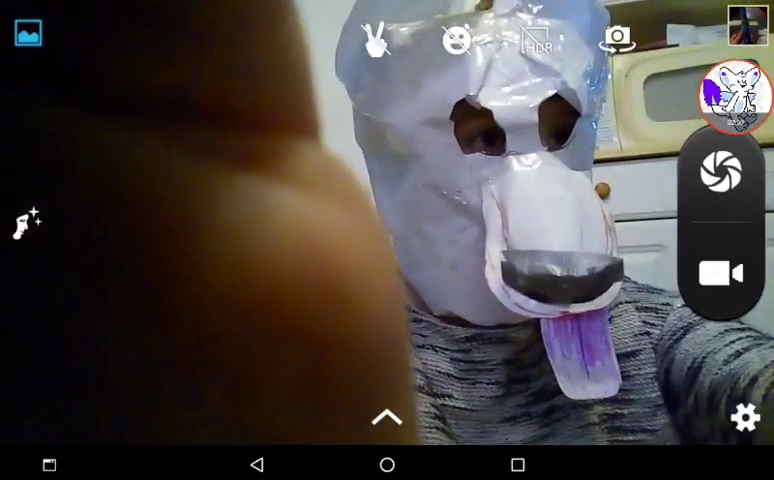
pyautogui.click(721, 273)
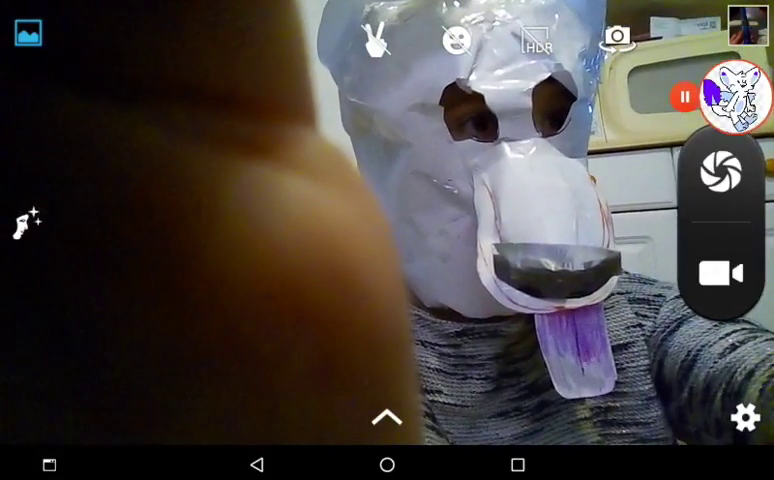